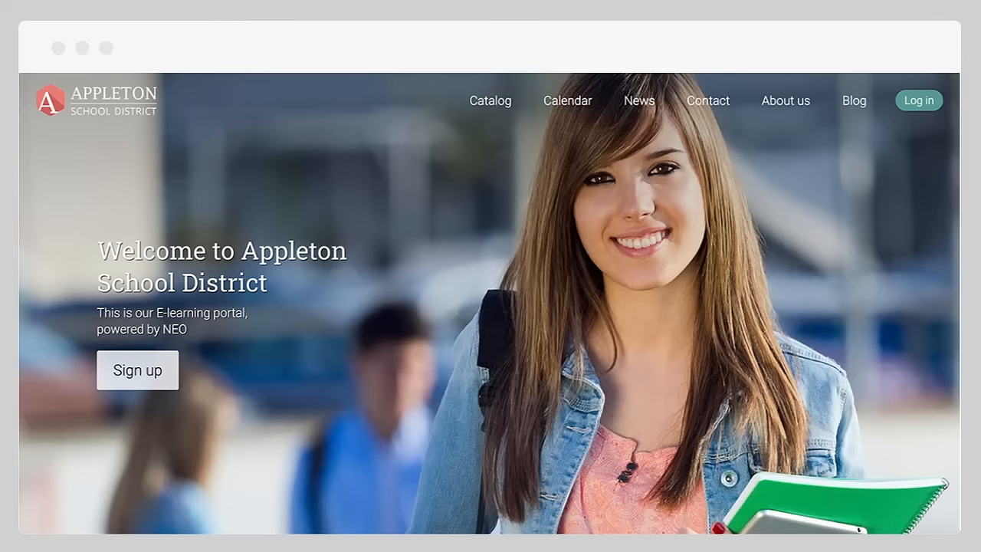
# Step: Browse the Appleton School District landing page, then sign in as Sally
pyautogui.scroll(-3)
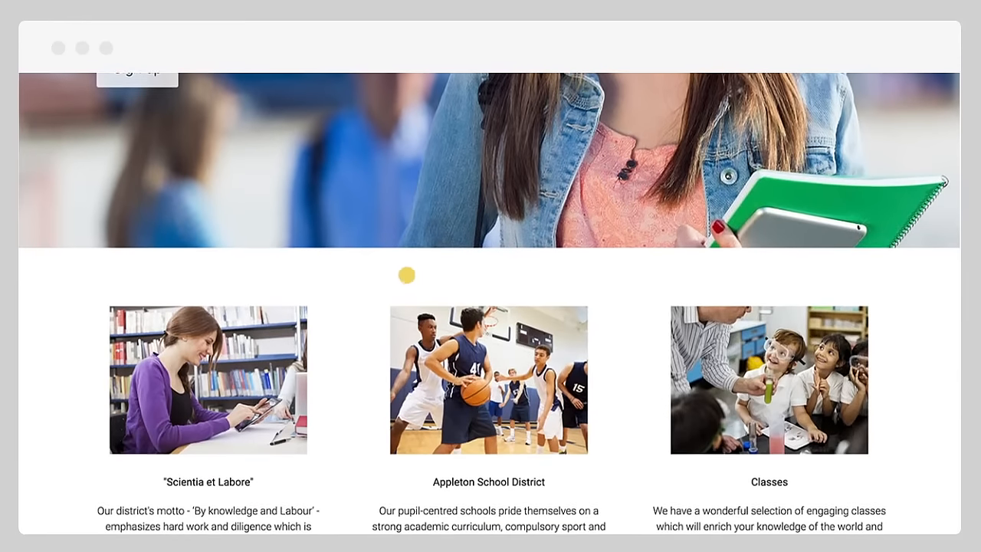
pyautogui.scroll(3)
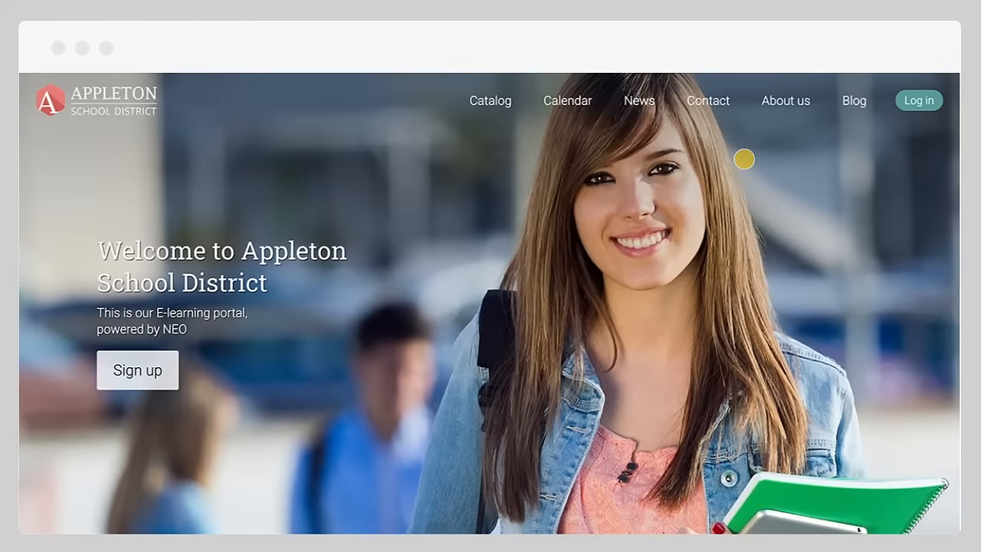
pyautogui.click(918, 101)
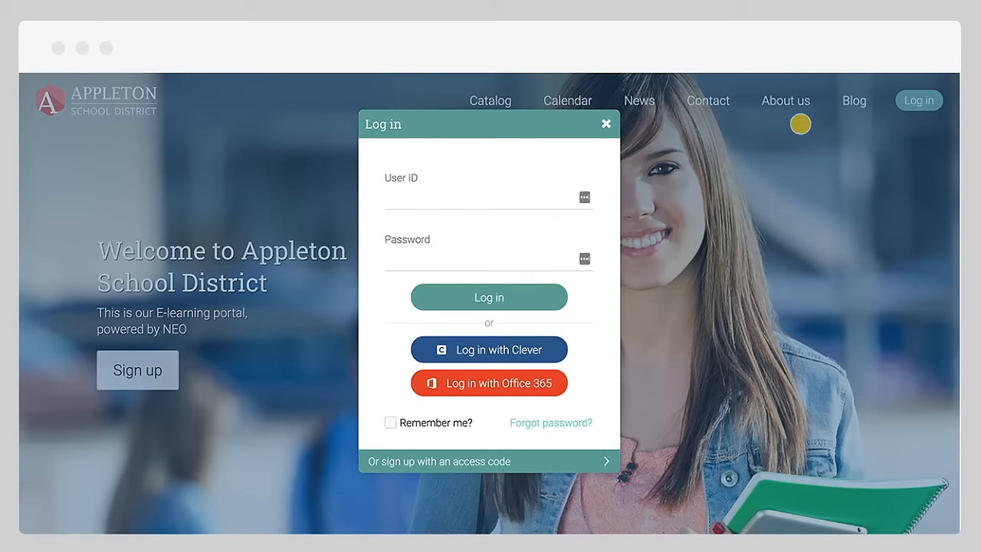
pyautogui.write('Sally')
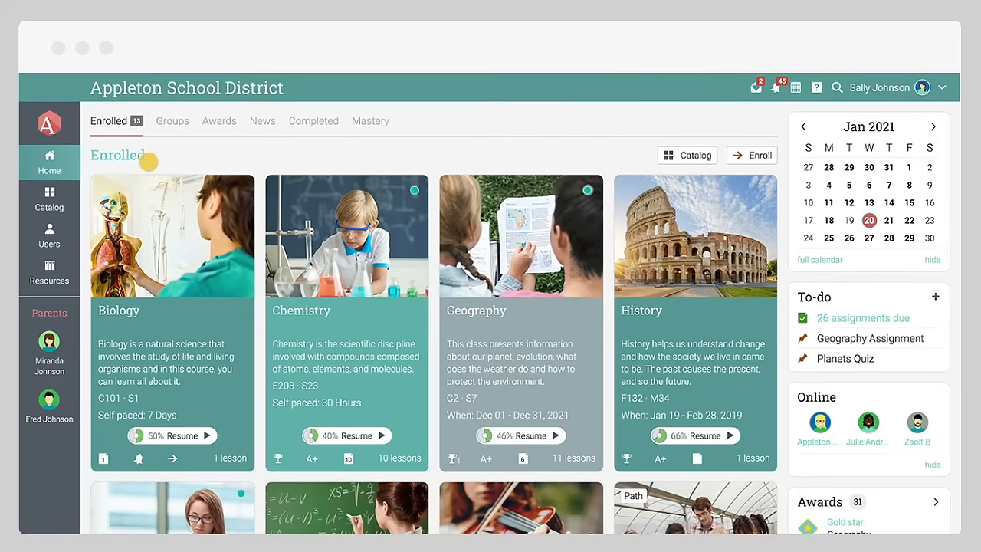
# Step: View the home page's Groups, Awards, News and Completed tabs, ending on Mastery
pyautogui.click(156, 121)
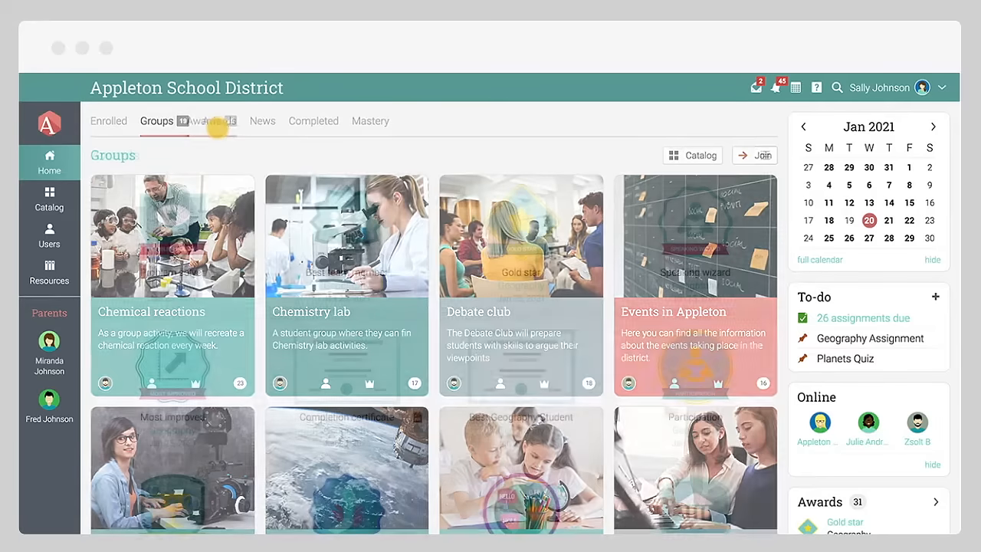
pyautogui.click(203, 120)
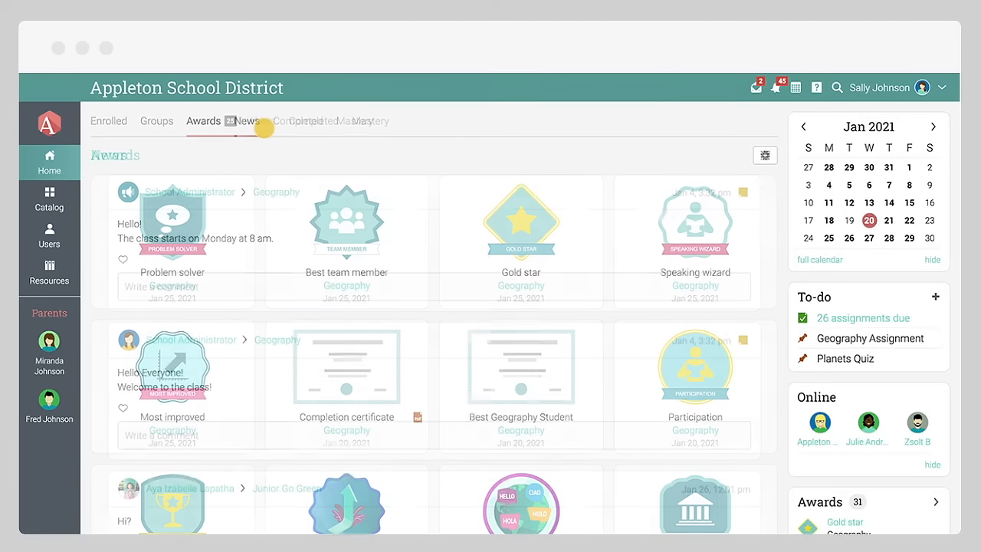
pyautogui.click(247, 120)
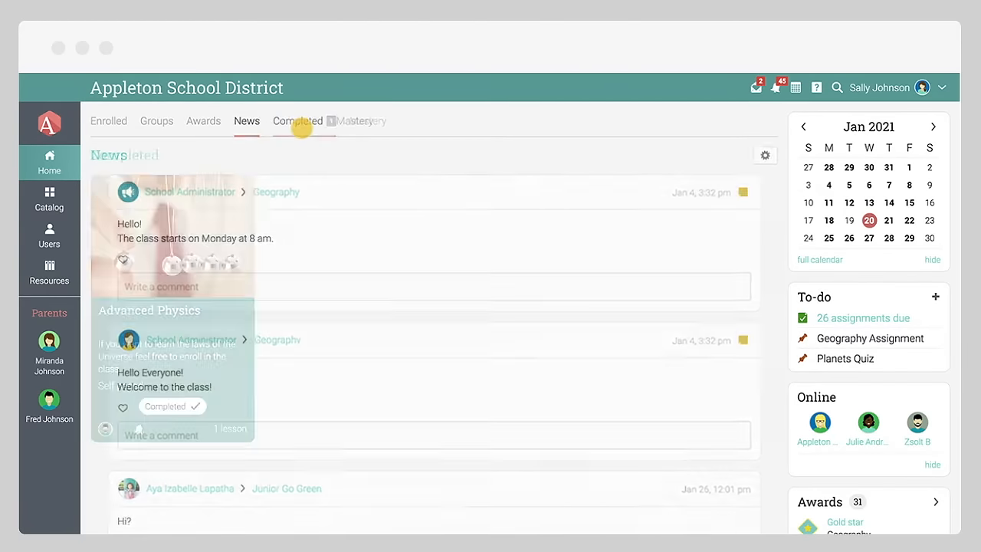
pyautogui.click(355, 120)
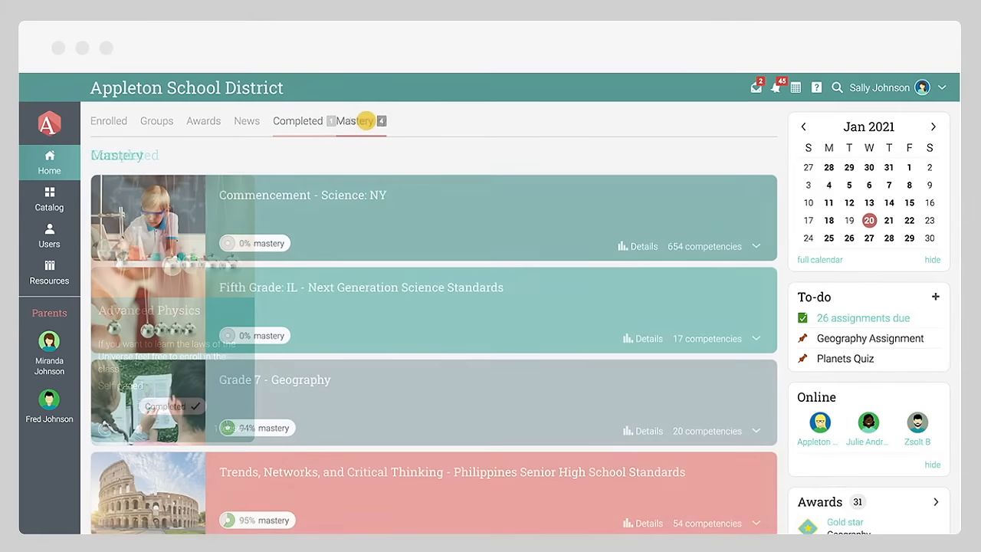
pyautogui.click(354, 121)
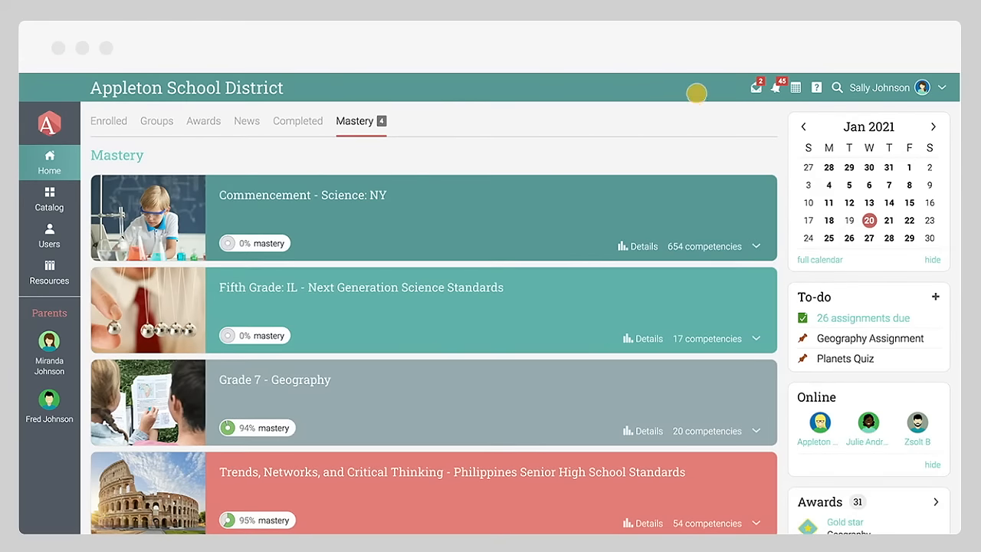
# Step: Check the notifications list and the events calendar
pyautogui.click(755, 87)
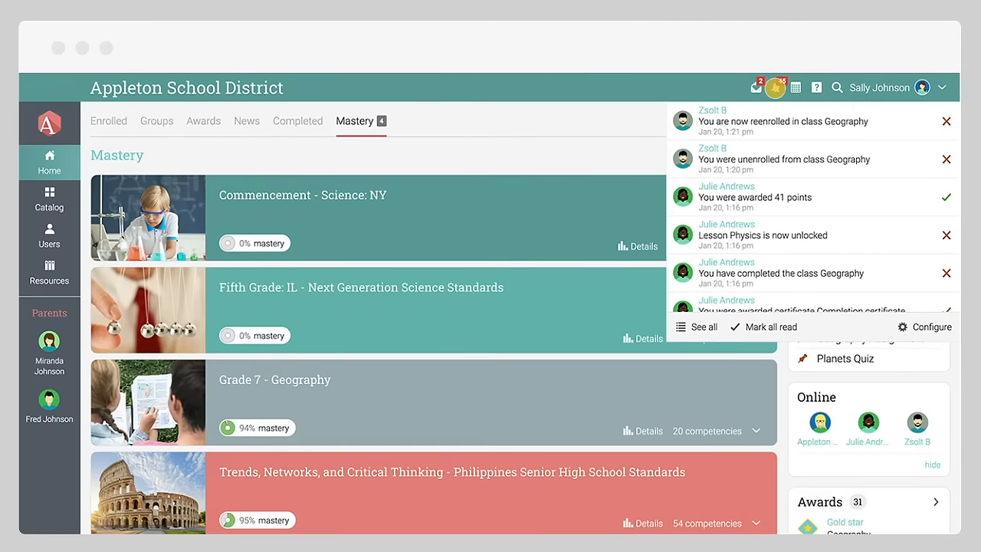
pyautogui.click(797, 87)
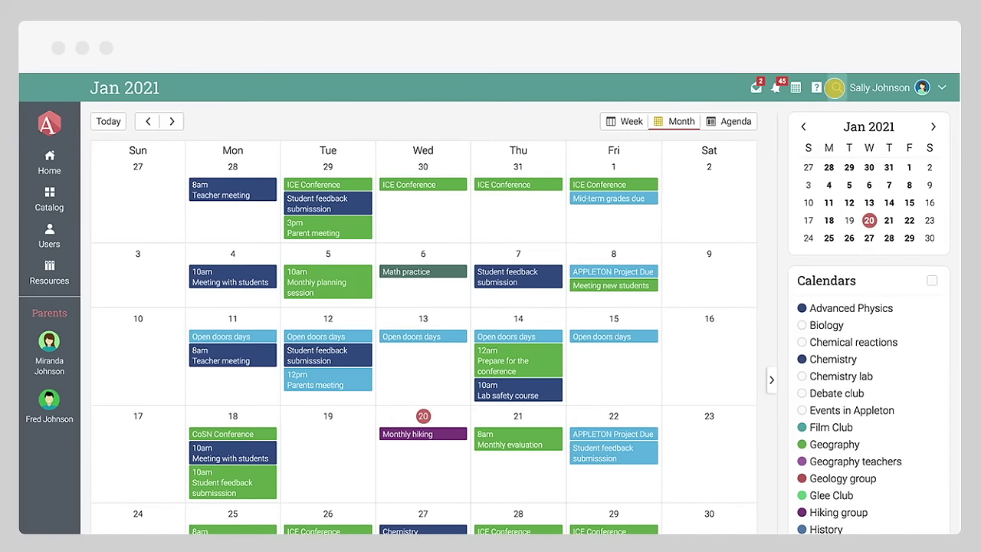
pyautogui.click(836, 88)
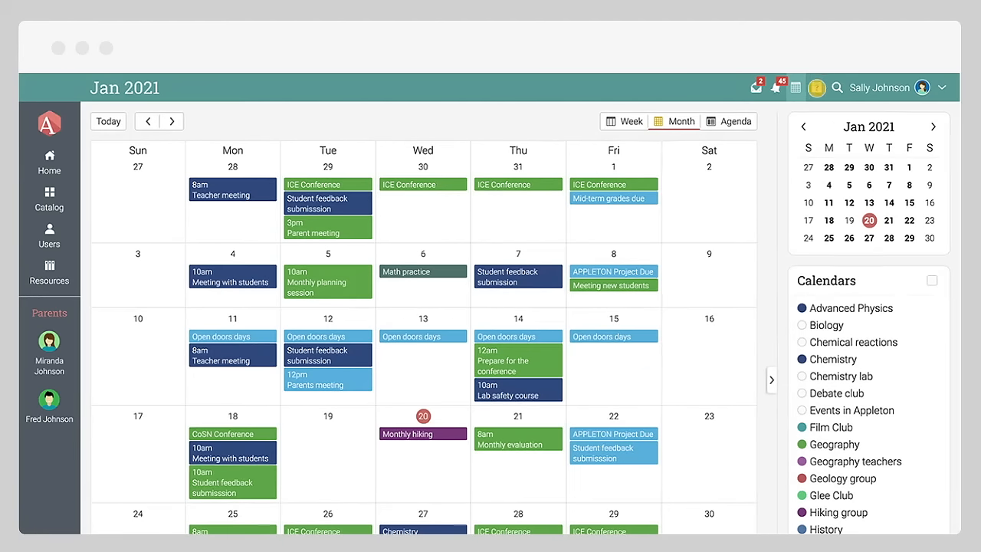
pyautogui.click(813, 87)
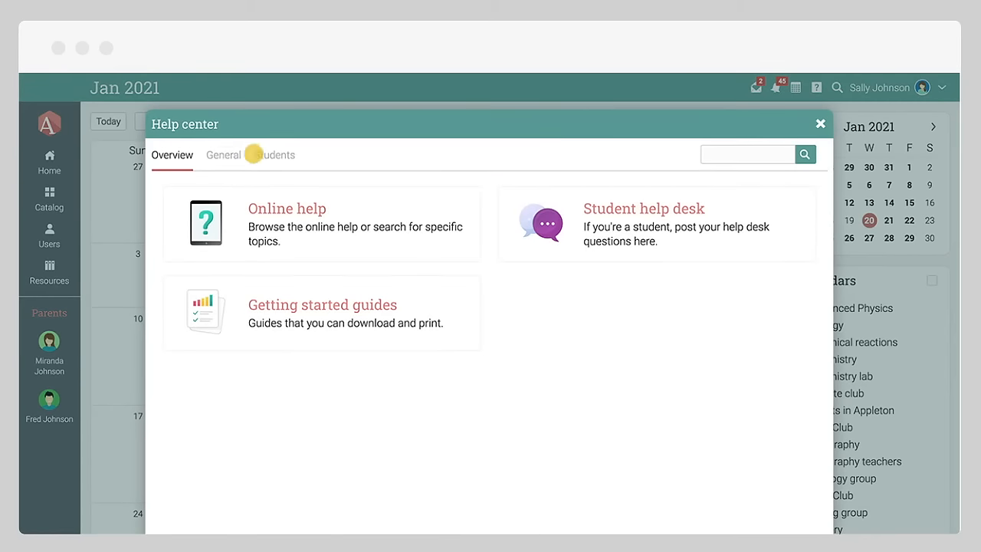
pyautogui.click(222, 155)
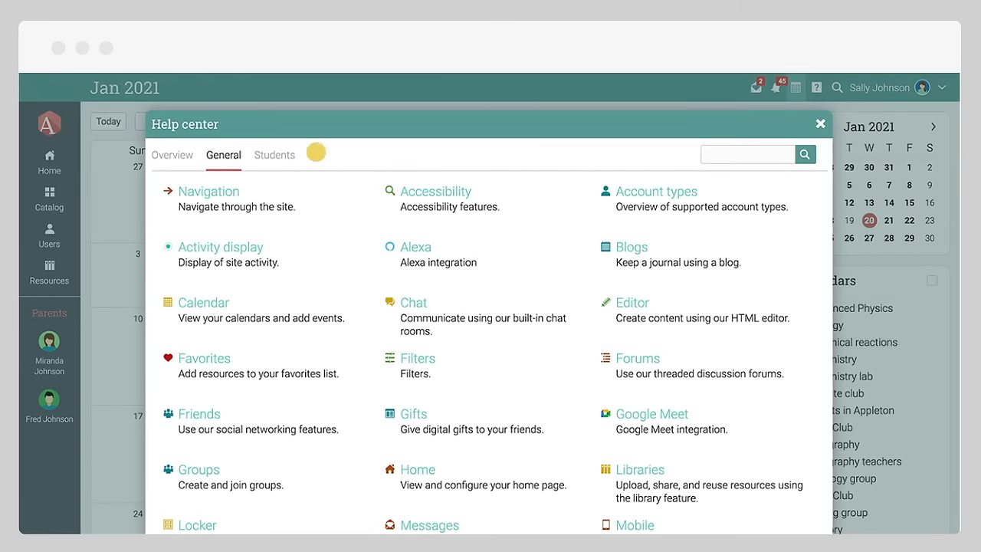
pyautogui.click(820, 123)
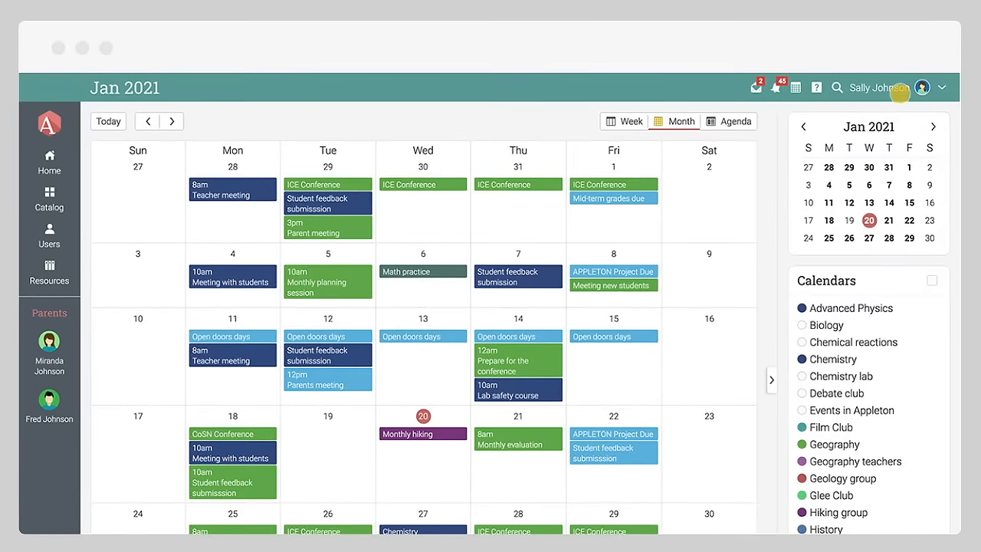
pyautogui.click(879, 87)
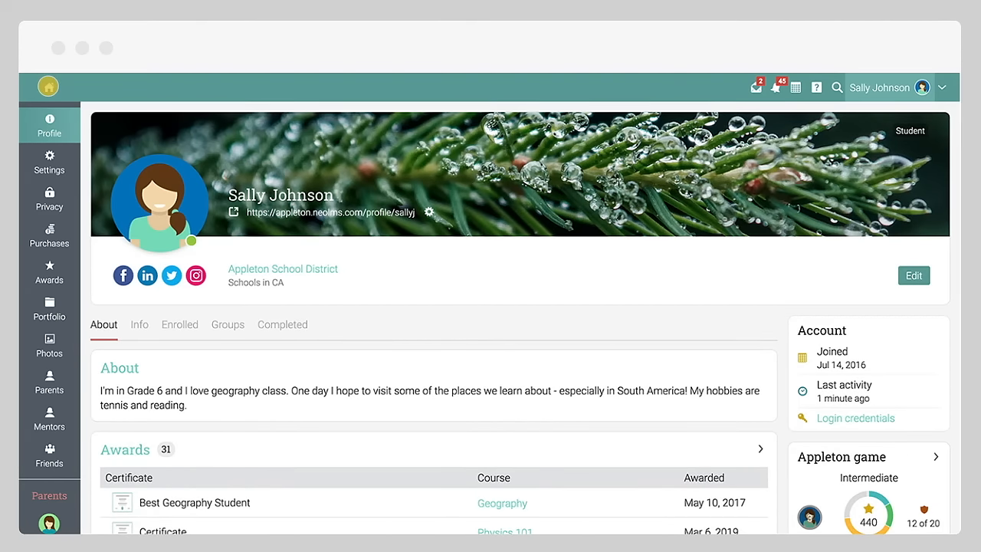
pyautogui.click(48, 86)
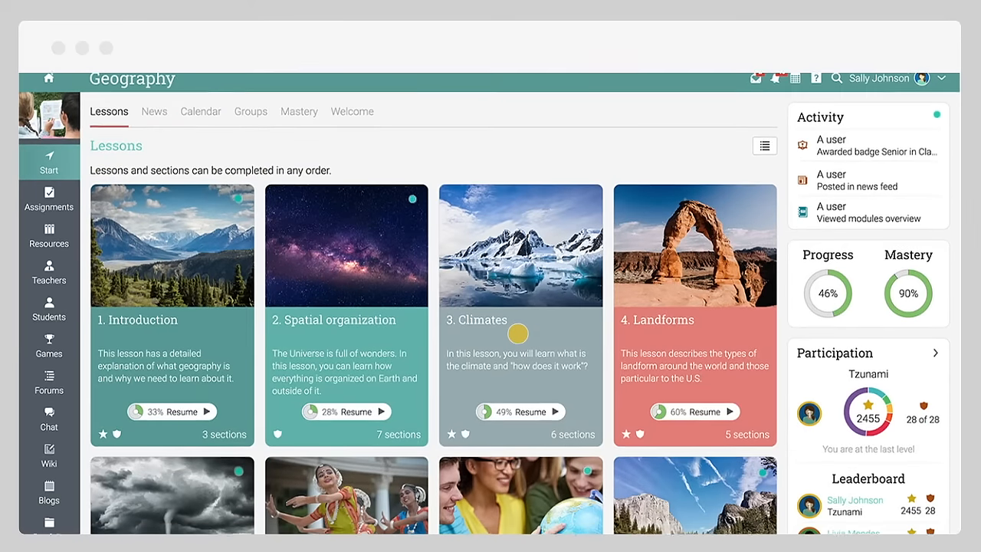
# Step: View the Geography class's News, Calendar, Groups, Mastery and Welcome tabs, then Assignments
pyautogui.scroll(-3)
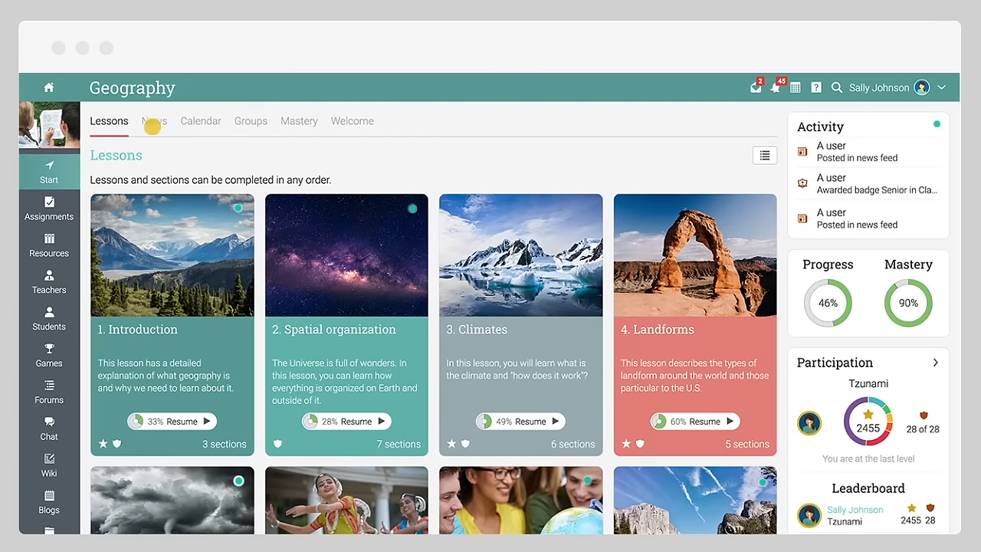
pyautogui.click(154, 120)
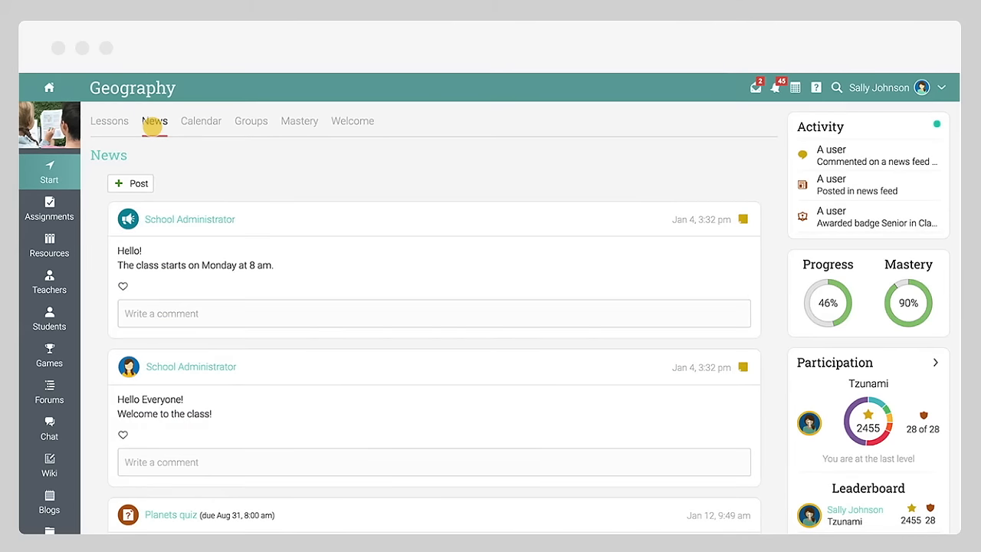
pyautogui.click(200, 120)
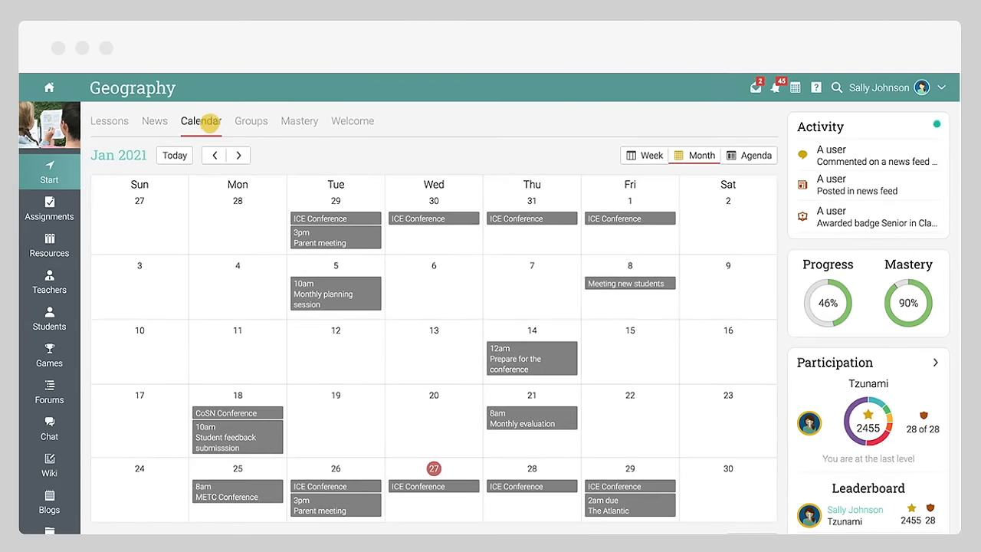
pyautogui.click(250, 120)
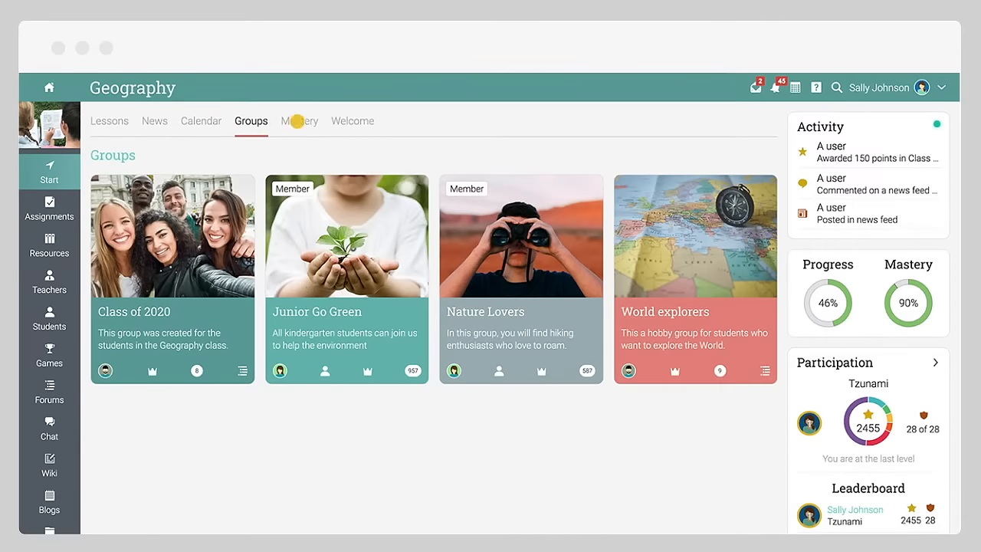
pyautogui.click(300, 120)
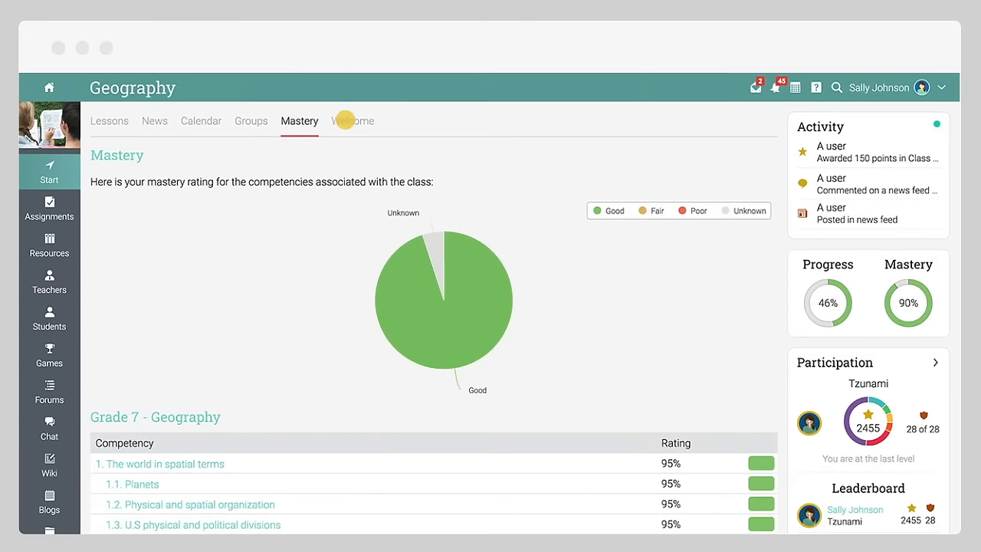
pyautogui.click(352, 121)
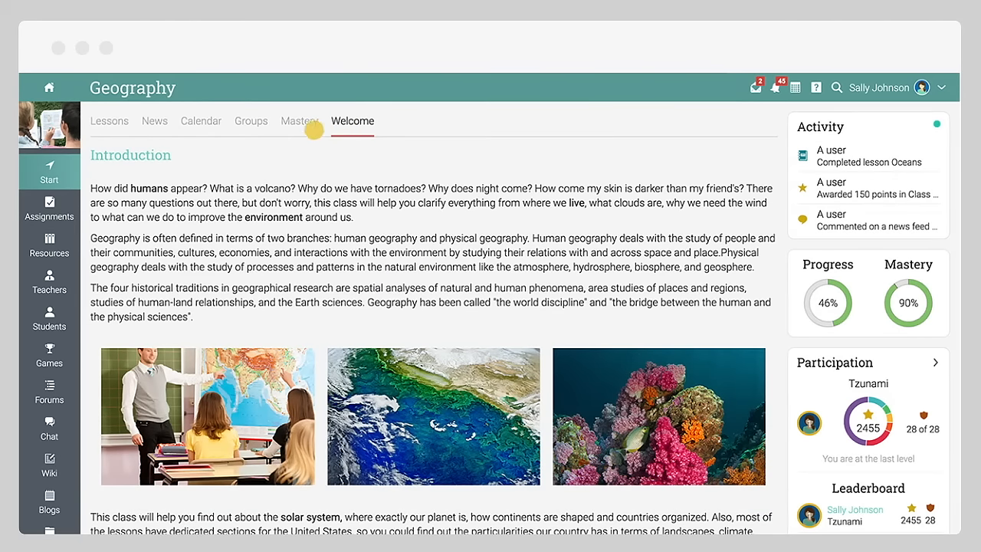
pyautogui.click(48, 209)
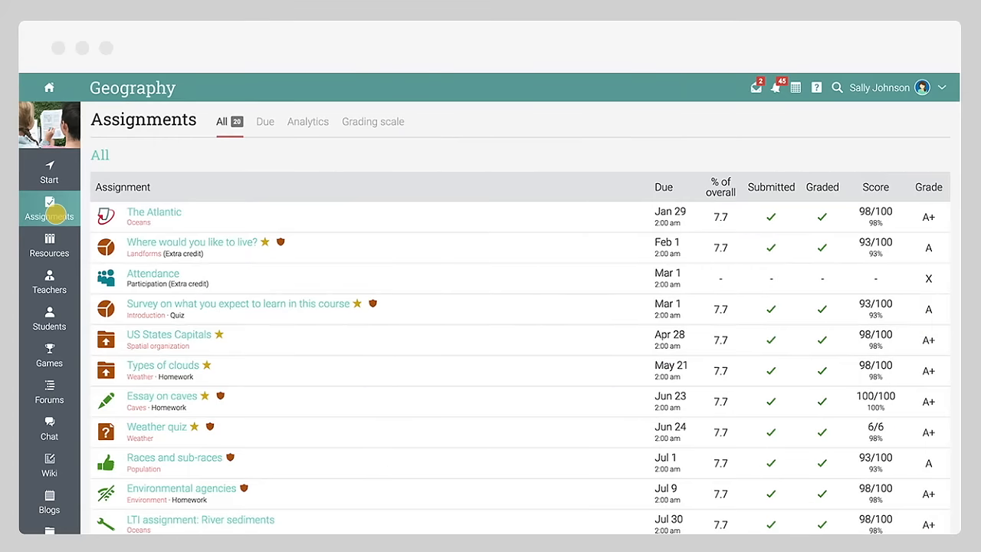
# Step: View the class Resources and Teachers list, then return to the Geography Lessons page
pyautogui.click(48, 245)
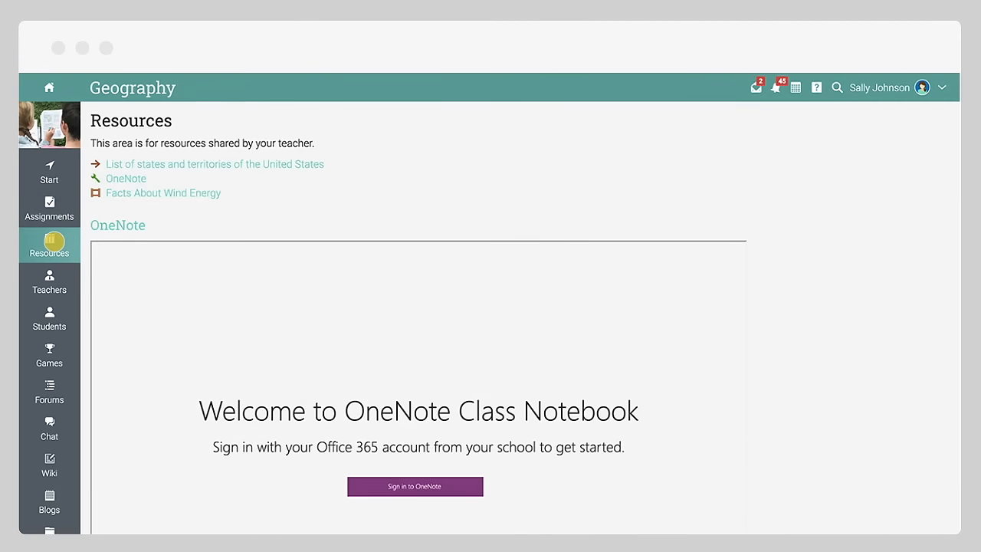
pyautogui.click(49, 282)
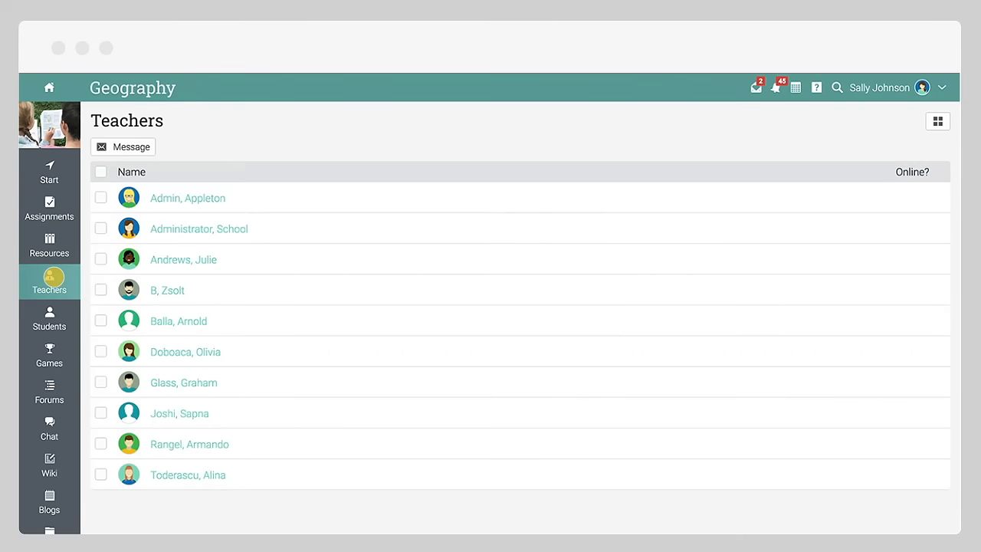
pyautogui.click(49, 172)
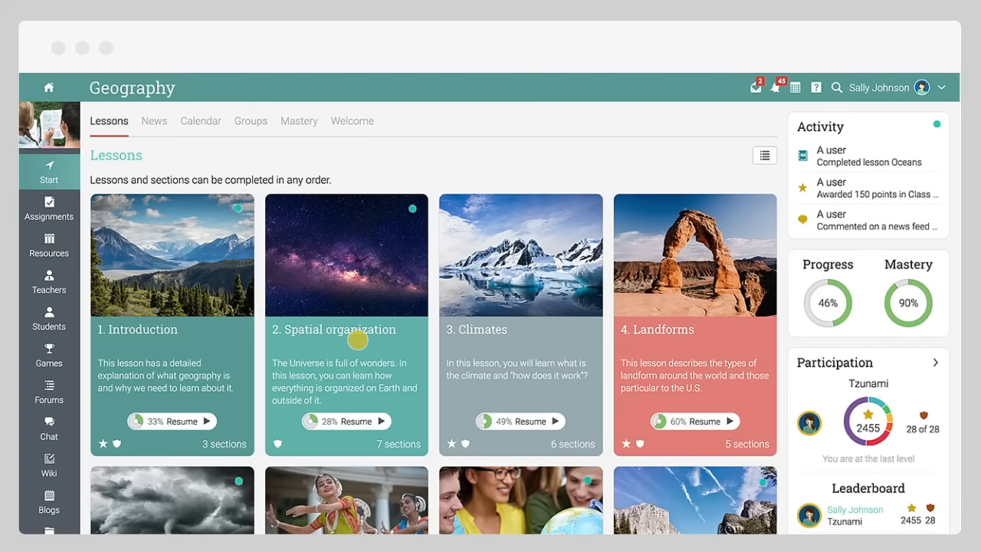
# Step: Open the Spatial organization lesson, expand all outline sections, and reach the Planets quiz
pyautogui.click(347, 254)
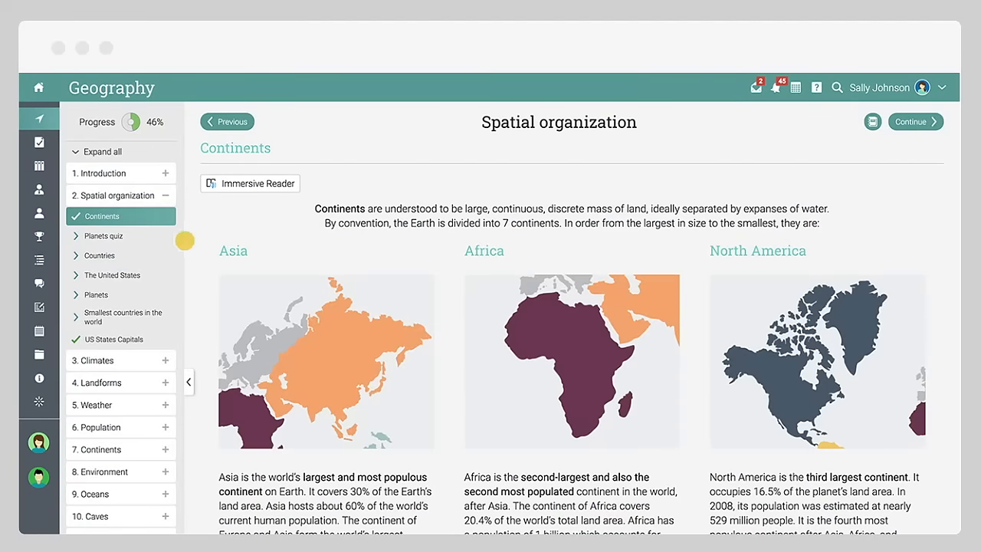
pyautogui.click(103, 235)
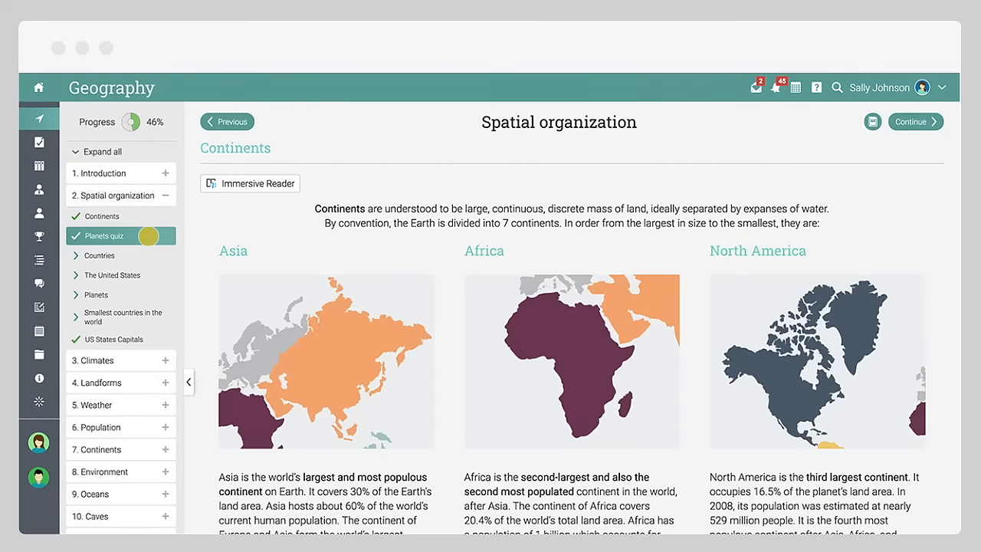
pyautogui.scroll(-3)
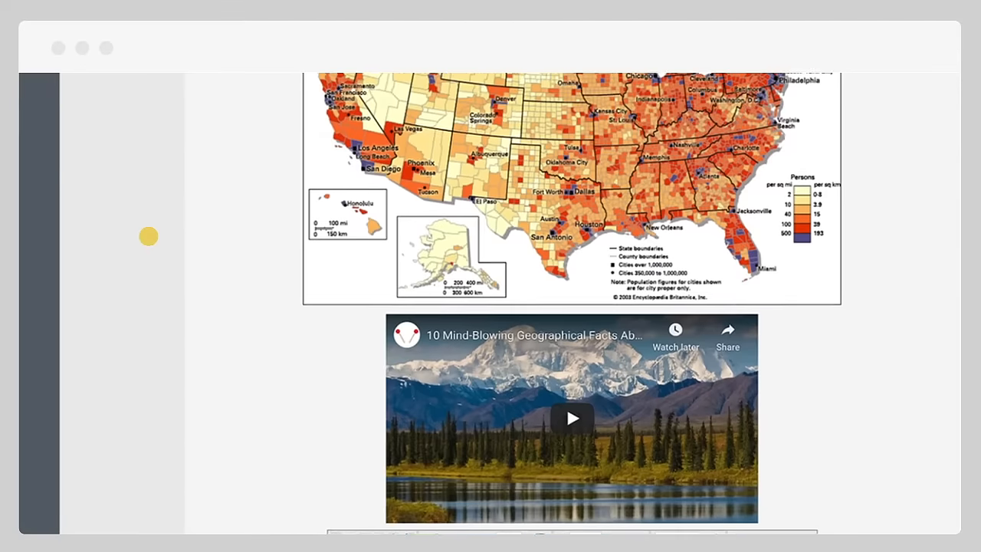
pyautogui.scroll(-3)
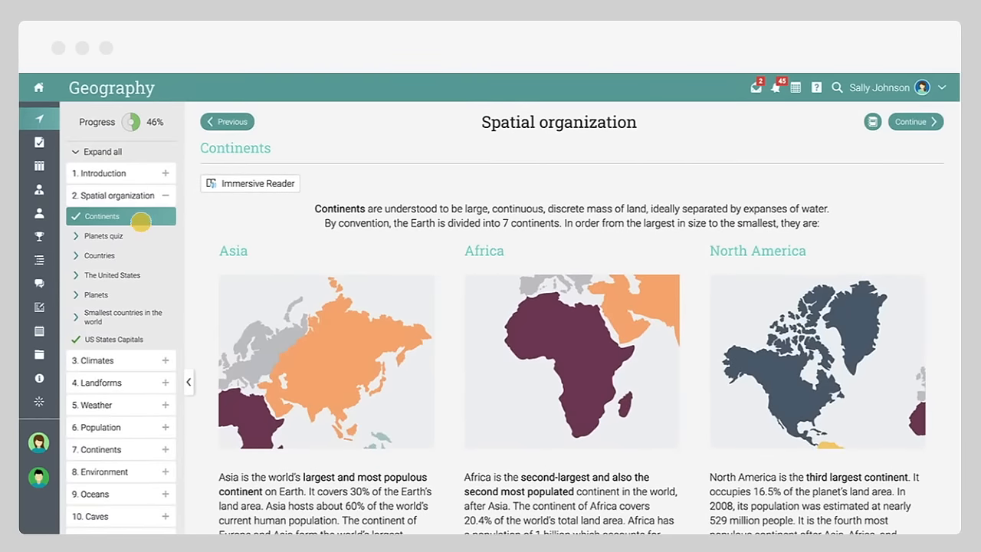
pyautogui.click(103, 150)
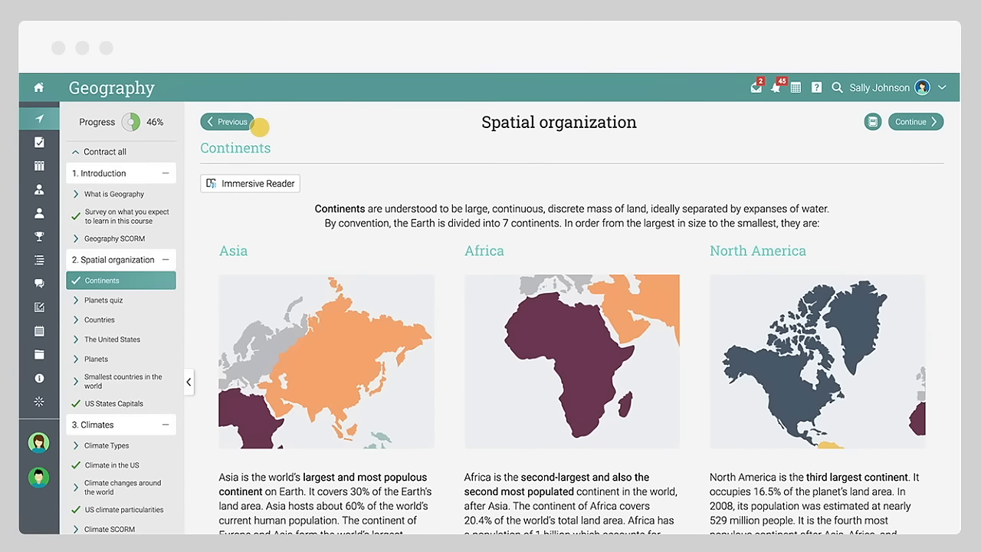
pyautogui.click(104, 300)
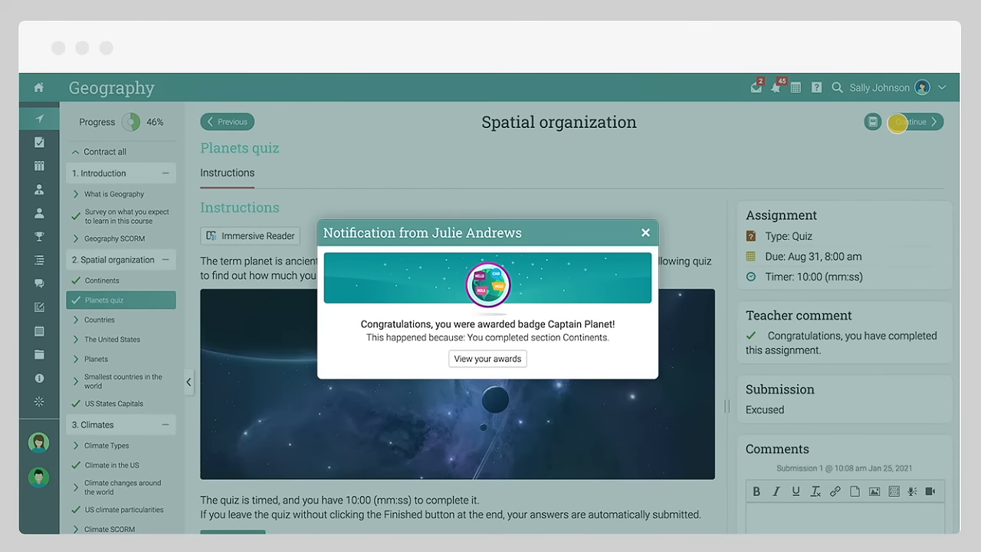
# Step: Dismiss the badge notification and open the Geography completion certificate from Awards
pyautogui.click(644, 232)
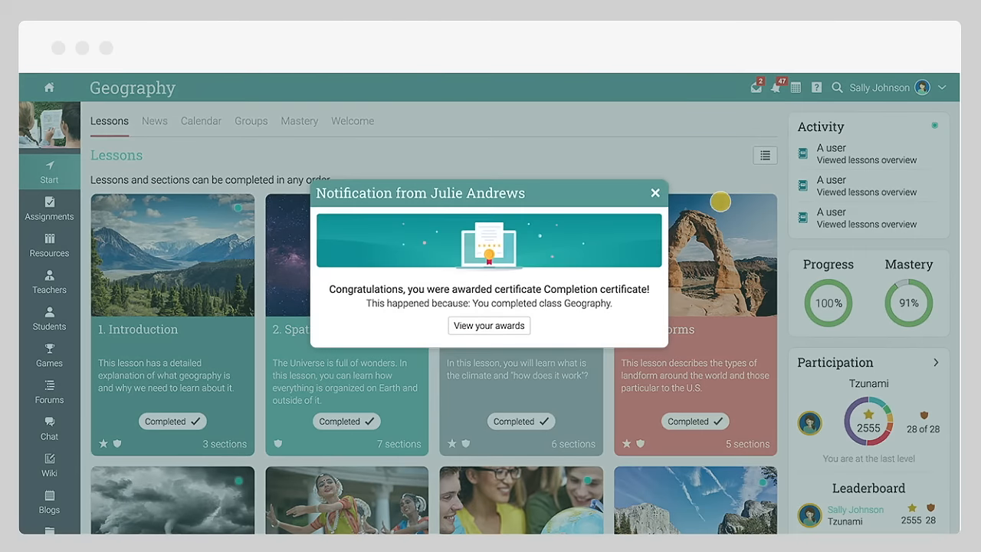
pyautogui.click(489, 325)
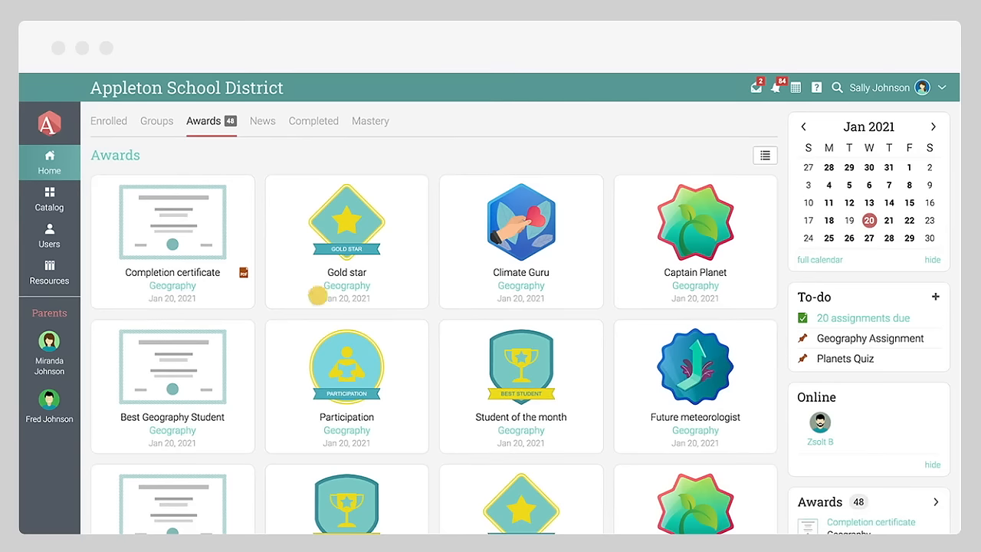
pyautogui.click(172, 222)
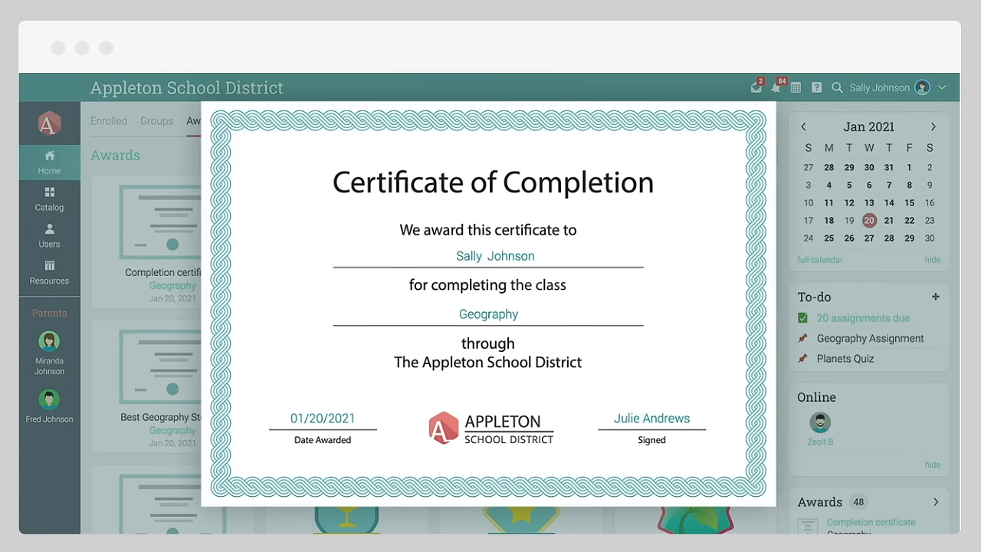